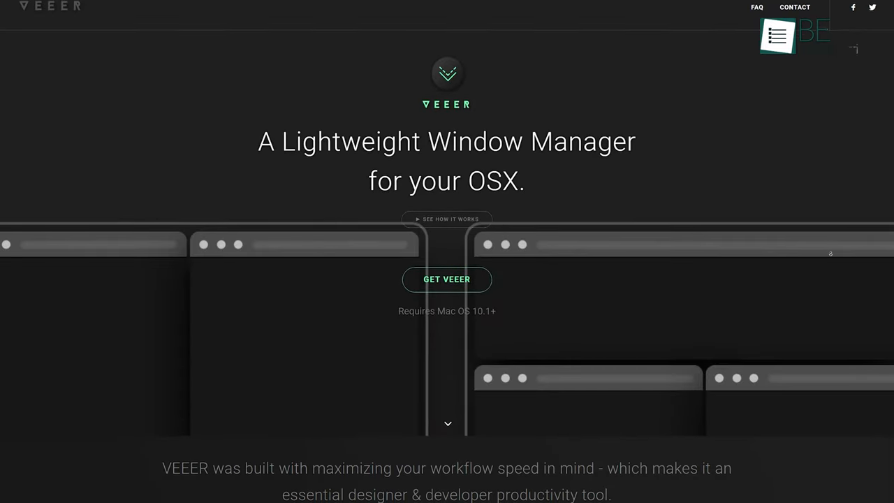
# Adjust HazeOver's dimming intensity up to 73% then down to a faint 13% haze.
pyautogui.scroll(-3)
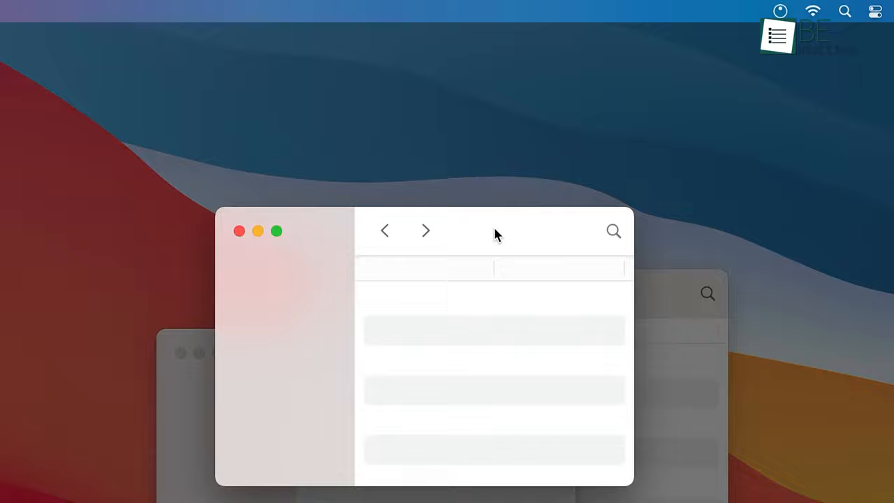
pyautogui.click(779, 11)
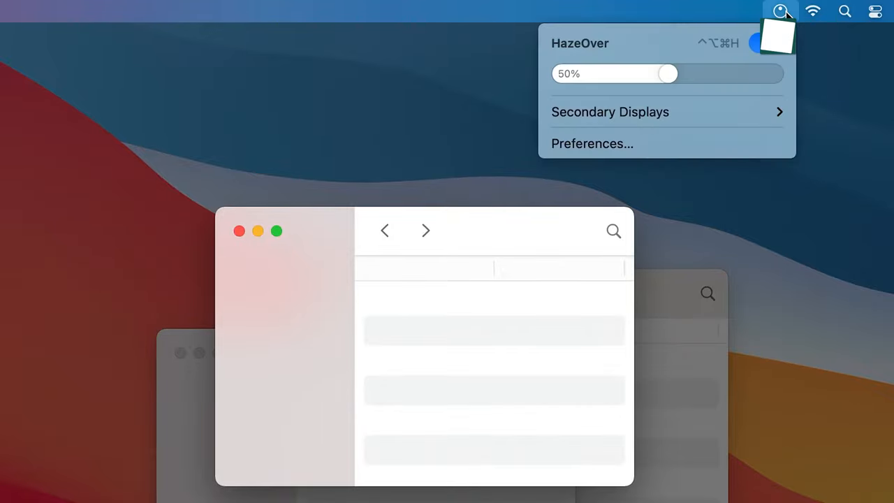
pyautogui.moveTo(667, 73); pyautogui.dragTo(715, 72)
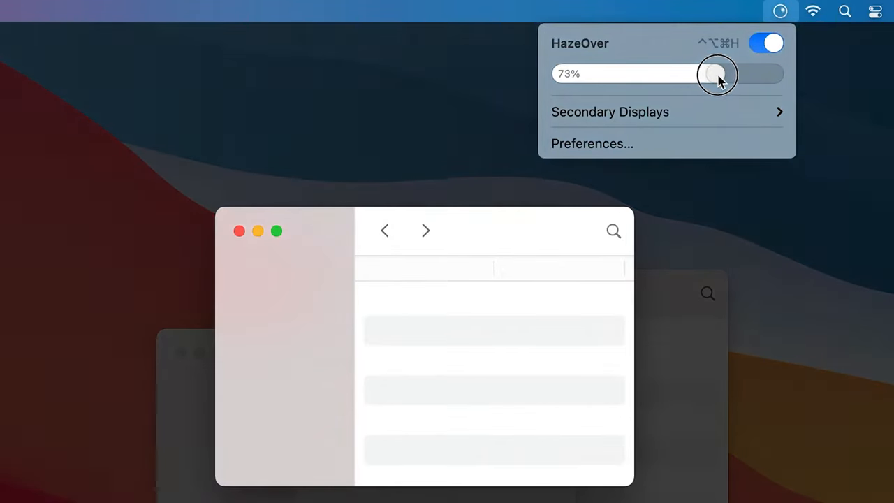
pyautogui.moveTo(715, 75); pyautogui.dragTo(594, 76)
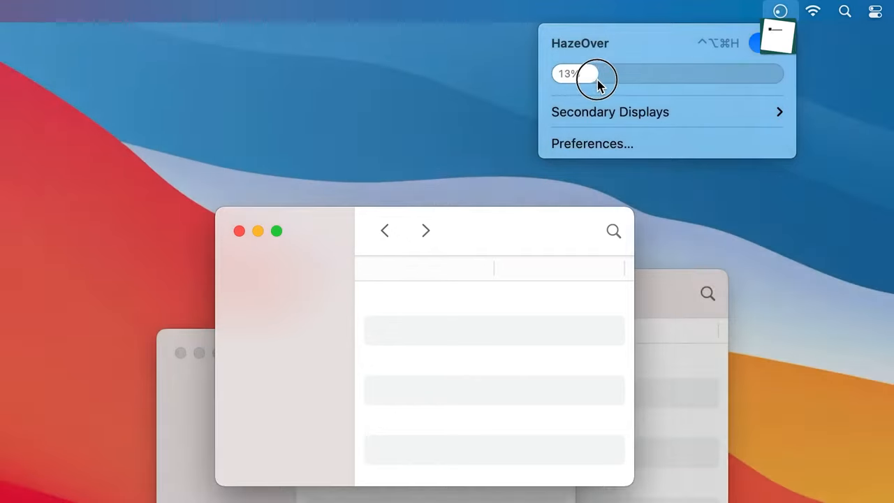
pyautogui.moveTo(598, 73); pyautogui.dragTo(726, 72)
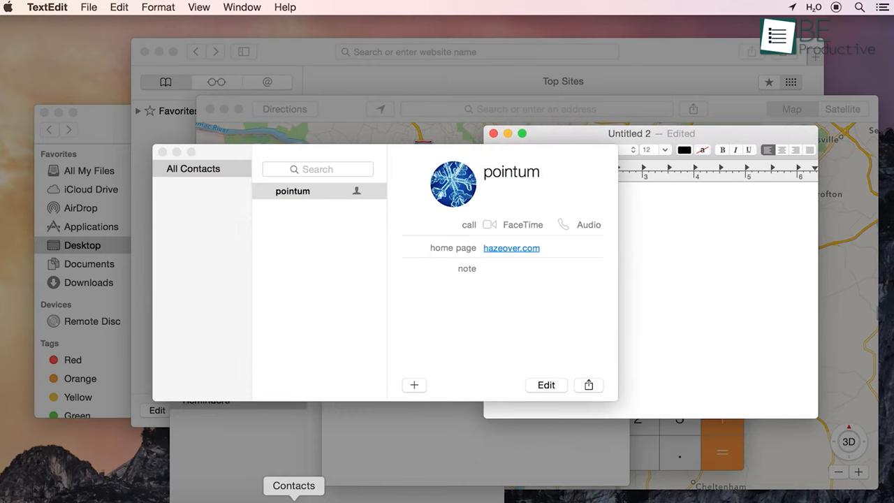
# Bring Reminders to the front and strengthen HazeOver's dimming of the windows behind it.
pyautogui.click(461, 486)
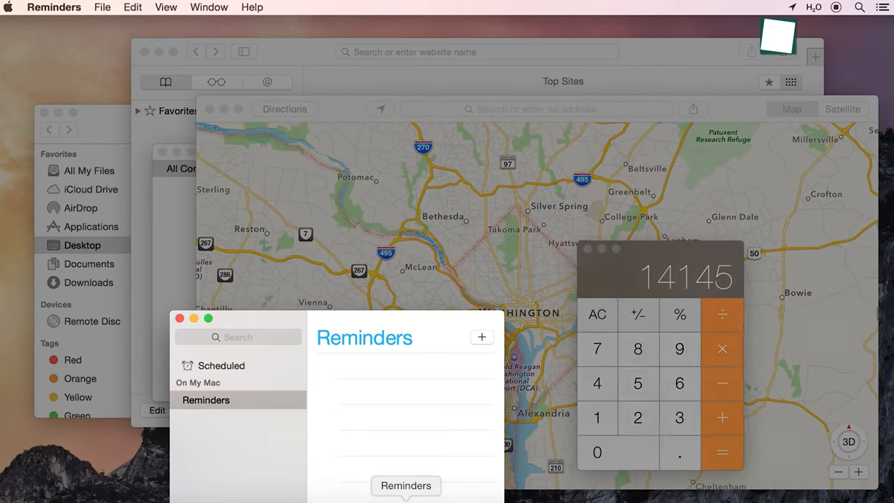
pyautogui.click(813, 7)
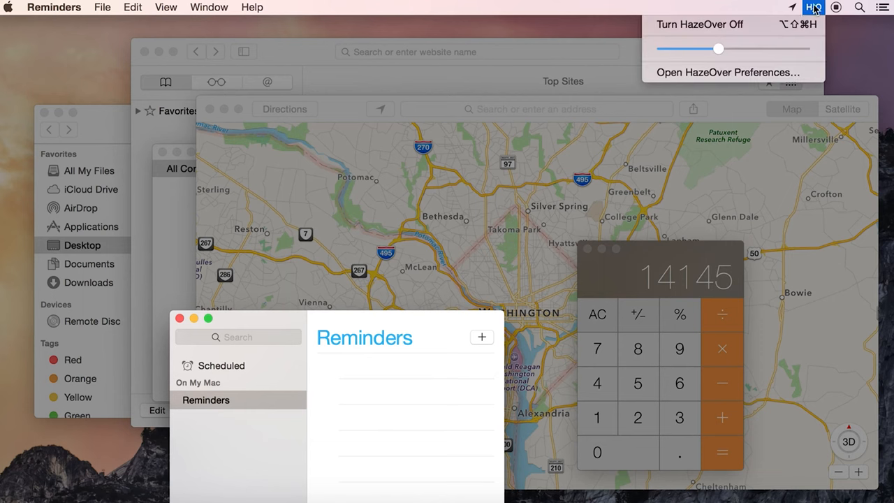
pyautogui.moveTo(718, 49); pyautogui.dragTo(774, 49)
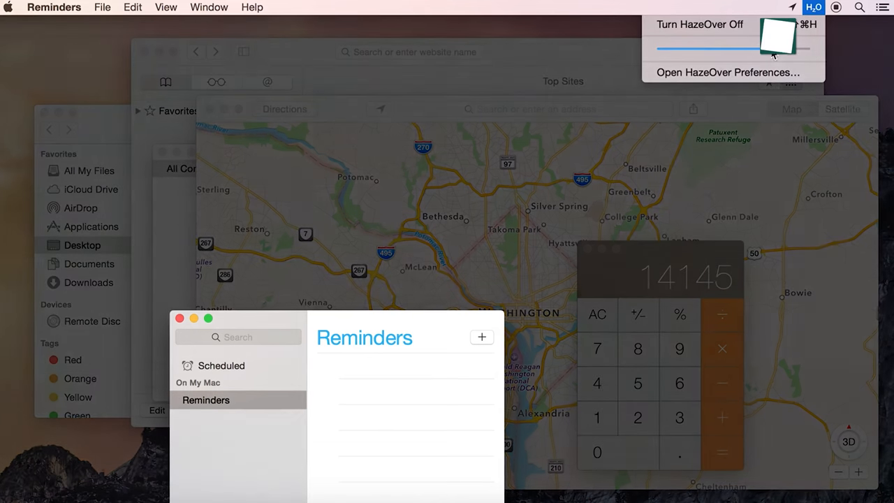
pyautogui.moveTo(776, 47); pyautogui.dragTo(709, 47)
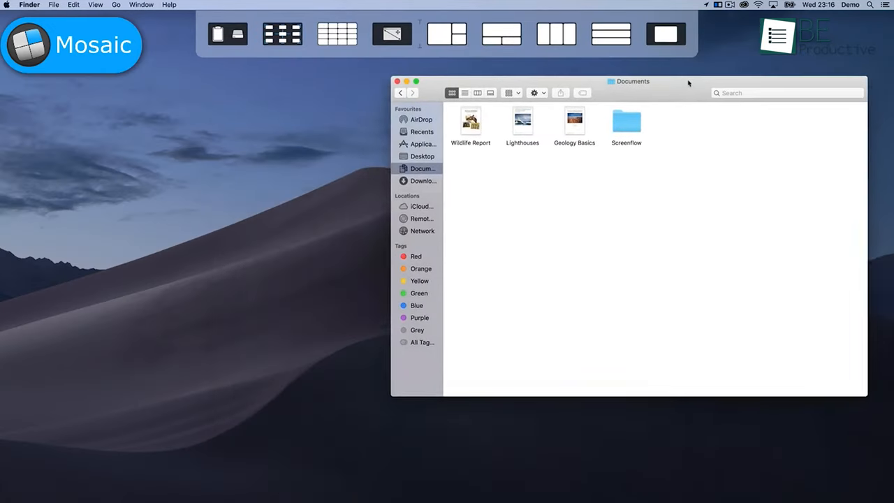
# Centre the Documents window via Mosaic's layout bar and show the Large Centre 8×8 grid settings.
pyautogui.click(665, 34)
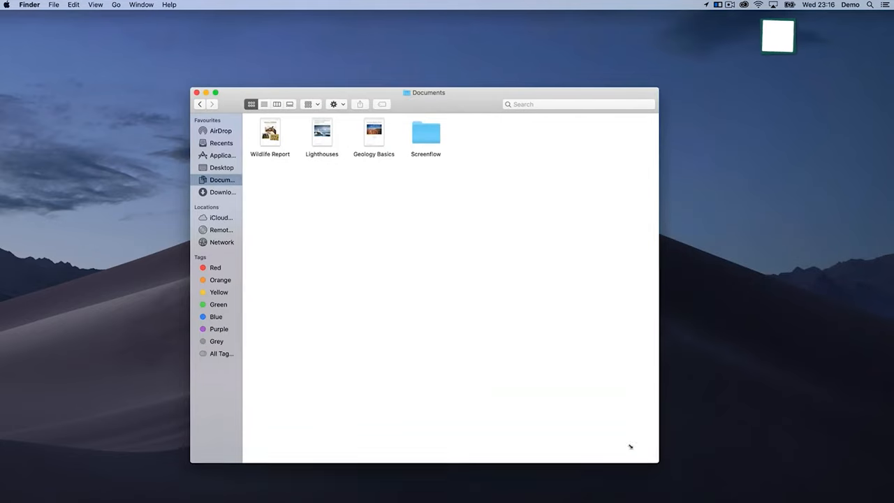
pyautogui.doubleClick(270, 133)
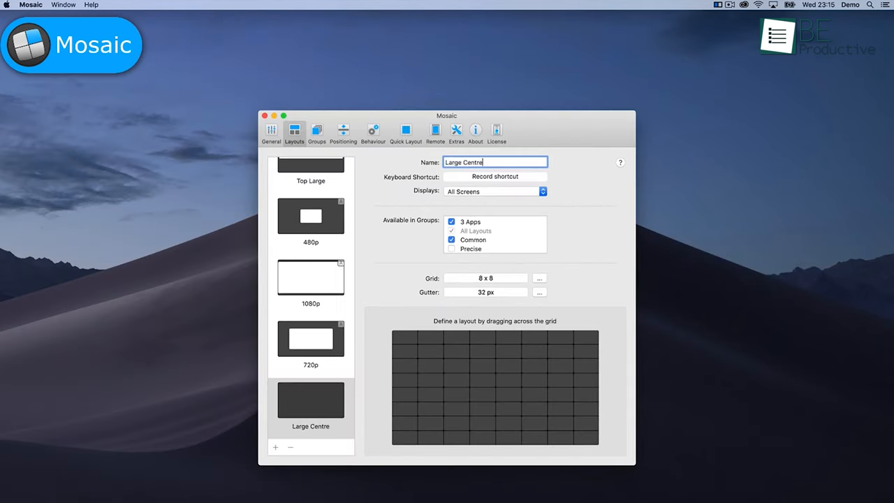
# Apply Mosaic's Large Centre layout so the Documents window fills most of the desktop.
pyautogui.click(494, 176)
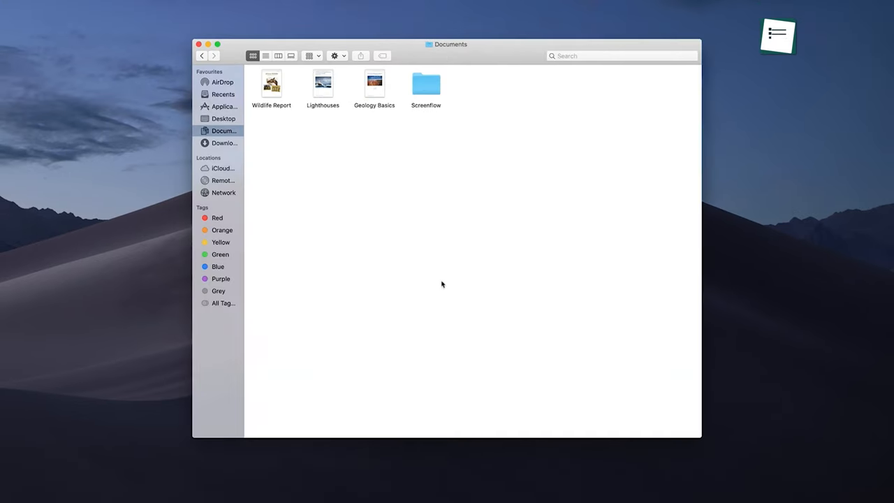
pyautogui.moveTo(568, 227)
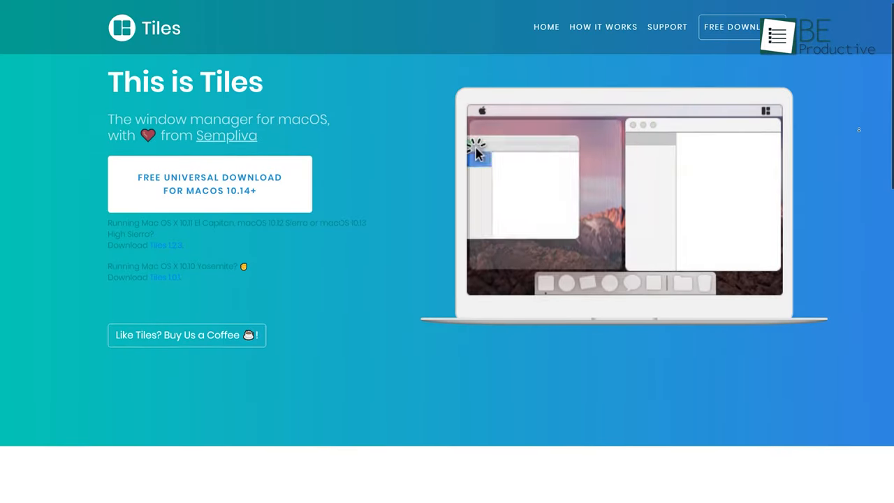
pyautogui.scroll(-3)
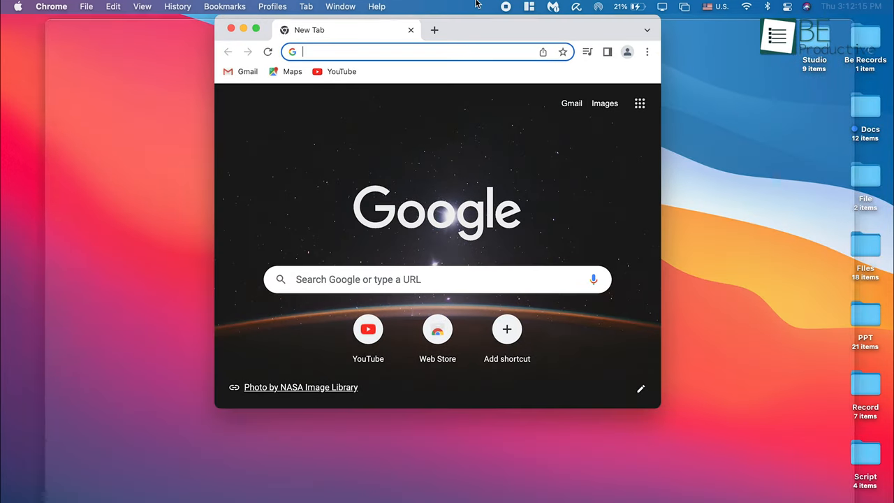
# Show Tiles' Hotkeys preferences, then snap the Chrome window to a preset position from the menu.
pyautogui.click(257, 29)
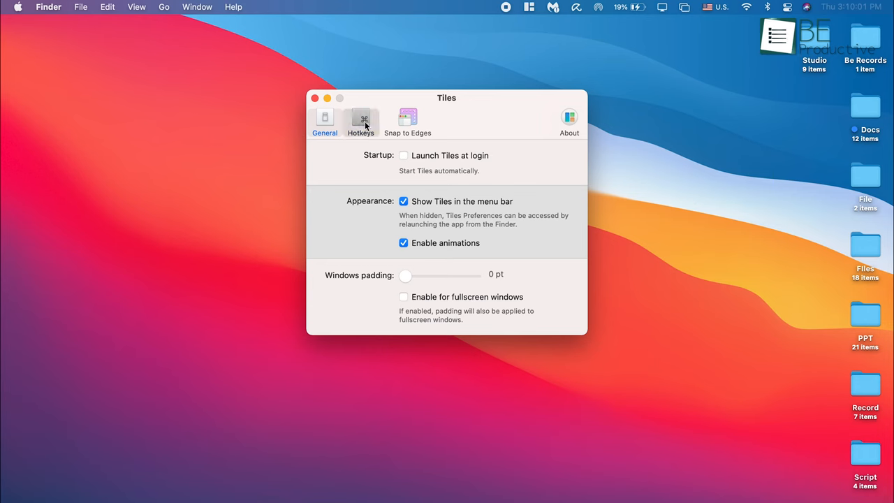
pyautogui.click(360, 119)
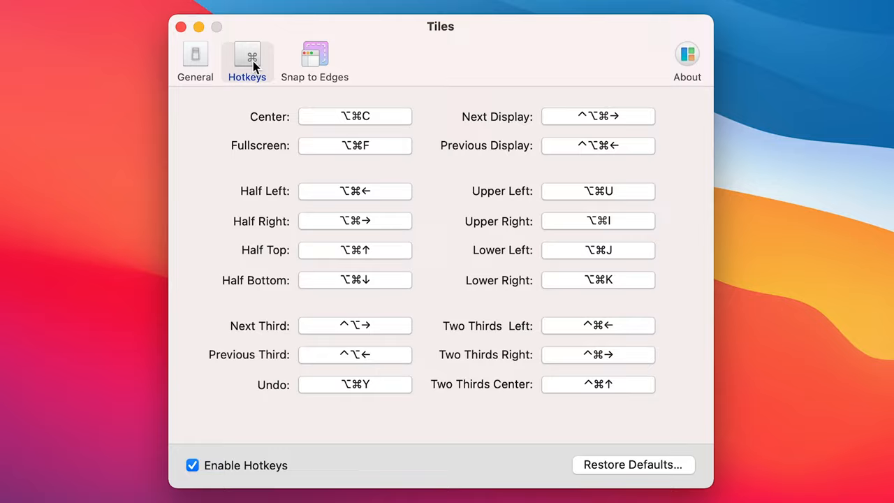
pyautogui.click(529, 5)
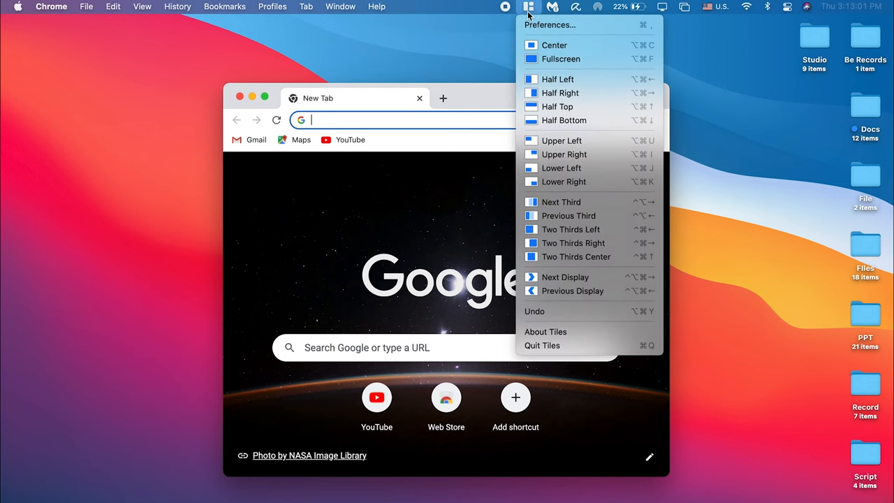
pyautogui.click(557, 78)
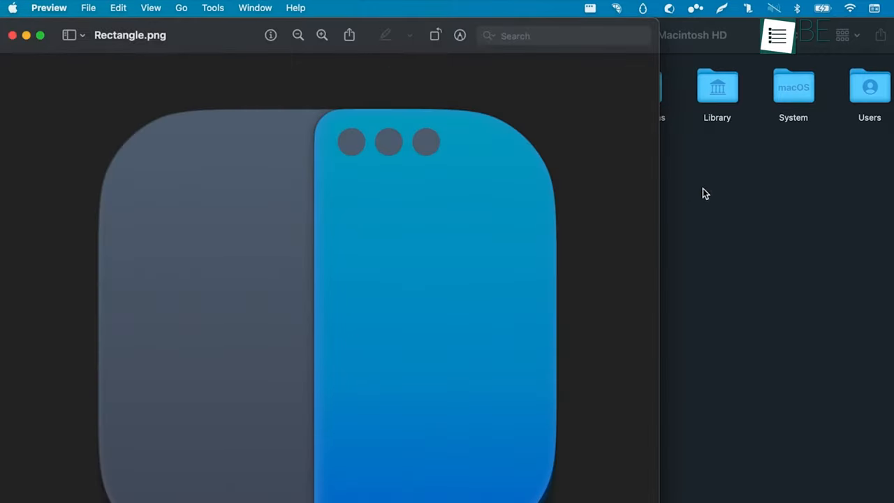
# Bring the Macintosh HD Finder window forward and move it to the screen centre with Rectangle.
pyautogui.click(703, 192)
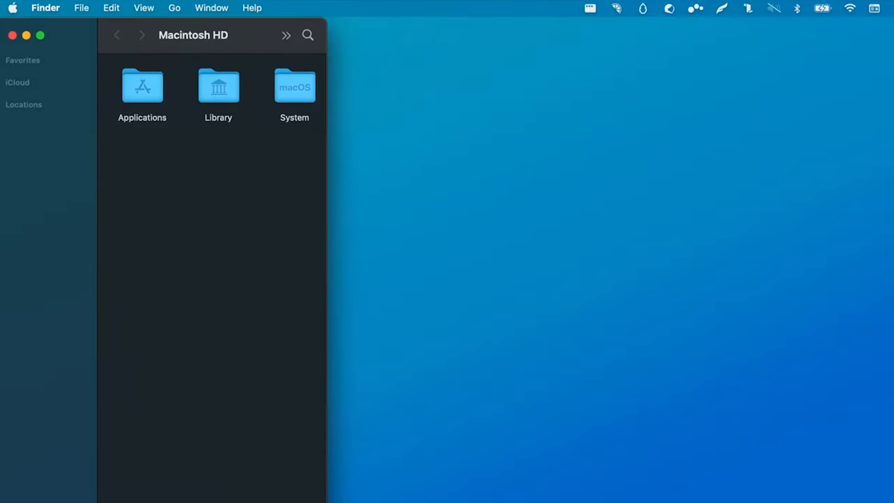
pyautogui.moveTo(193, 35); pyautogui.dragTo(525, 35)
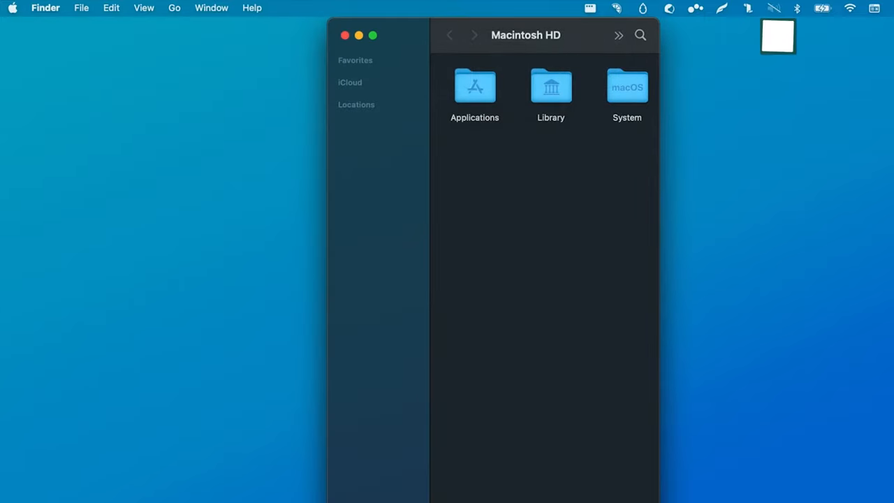